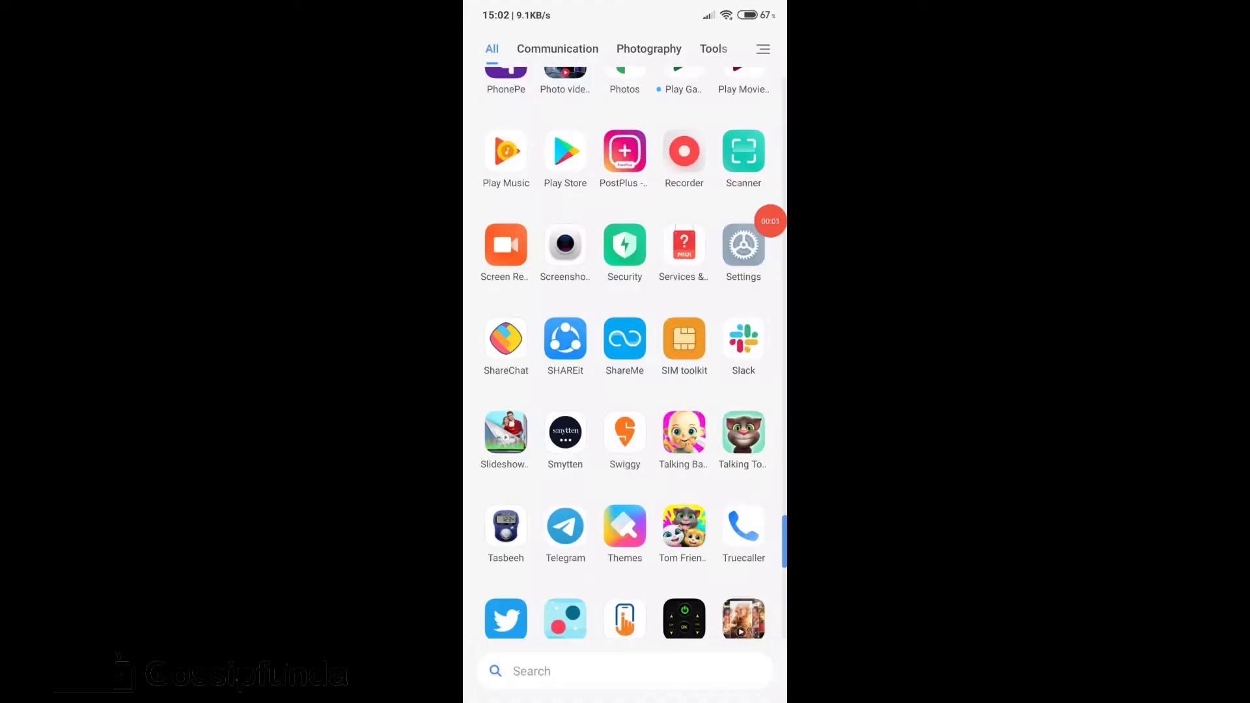
# Go from Settings through About phone to the Device name entry on the MIUI phone
pyautogui.click(742, 245)
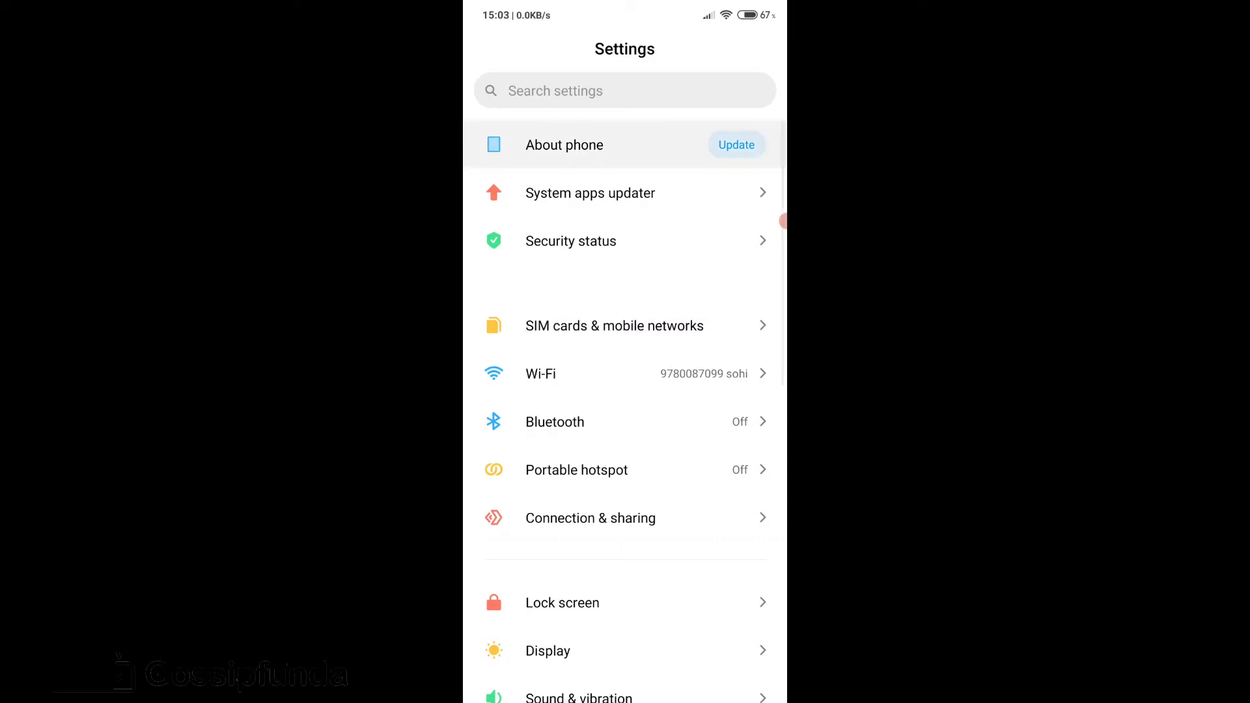
pyautogui.click(564, 144)
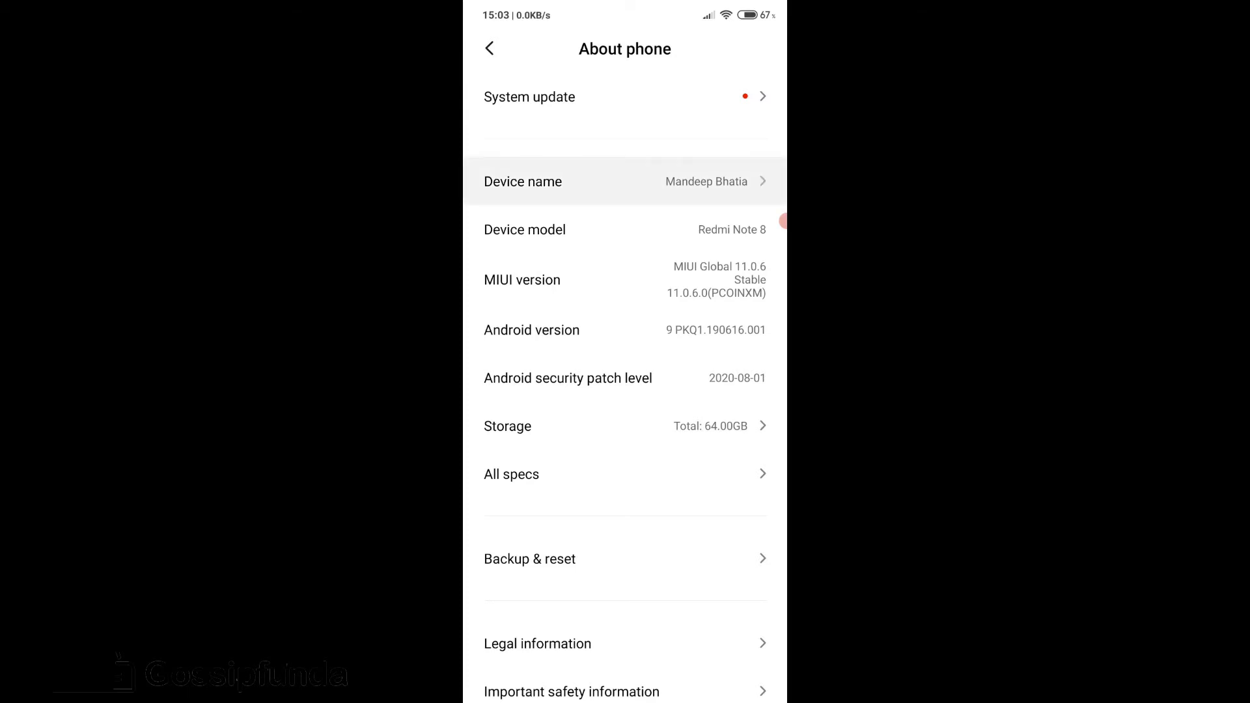
pyautogui.click(625, 181)
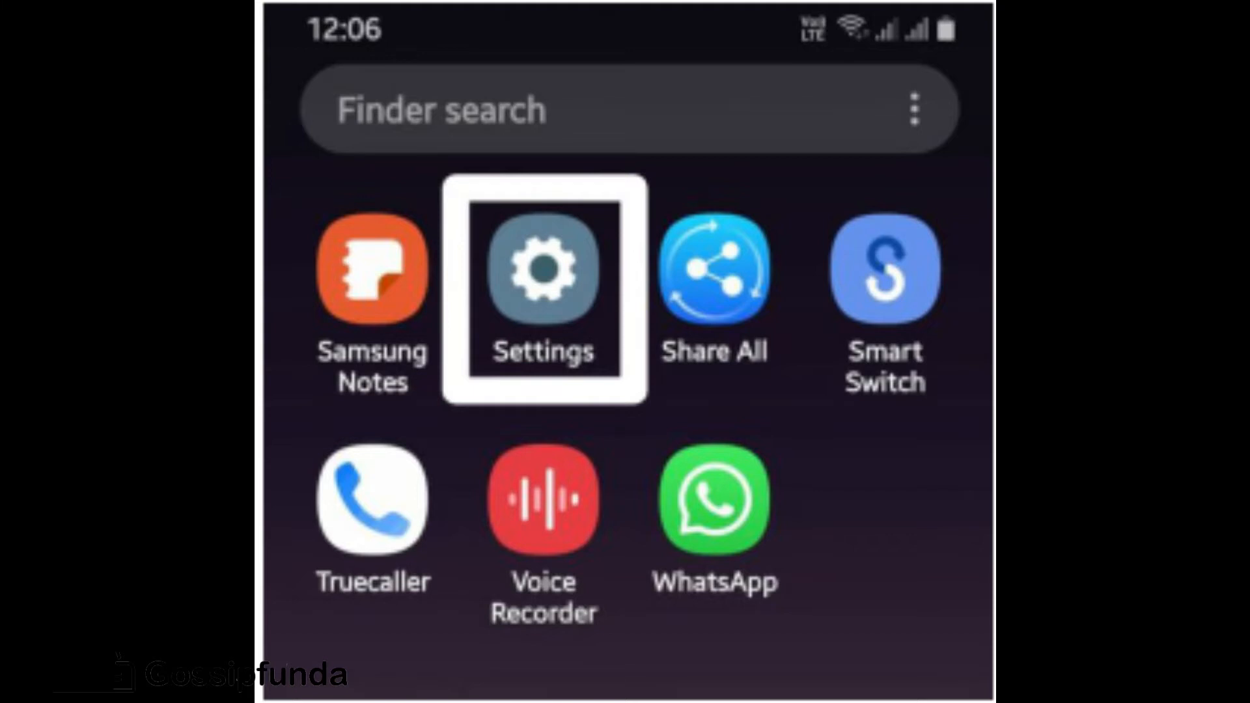
# On the Samsung phone, edit the name under About phone and confirm with Done
pyautogui.click(543, 267)
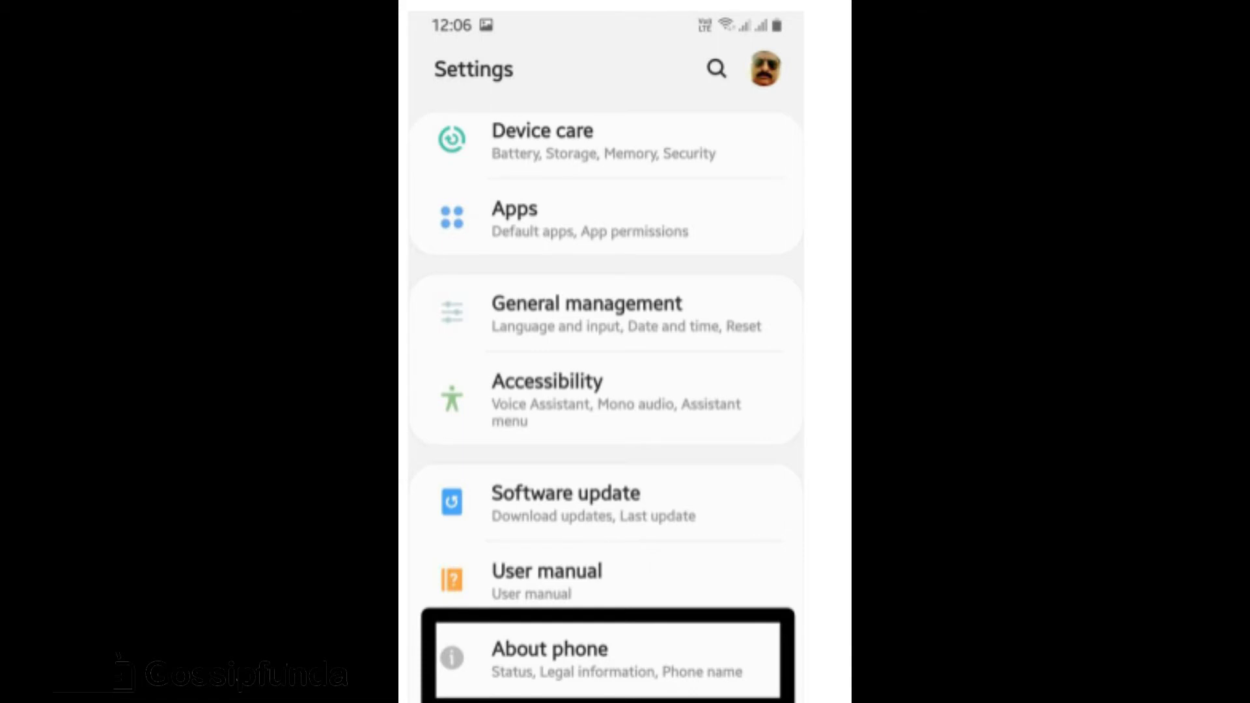
pyautogui.click(607, 658)
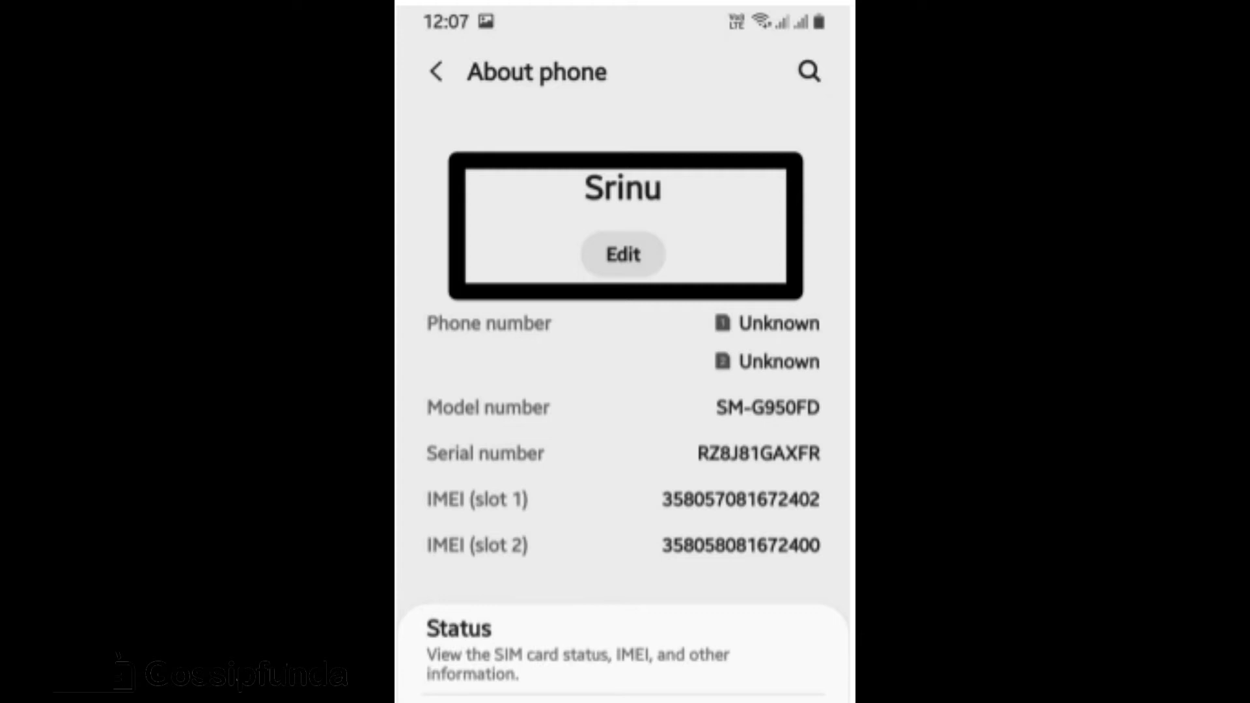
pyautogui.click(624, 254)
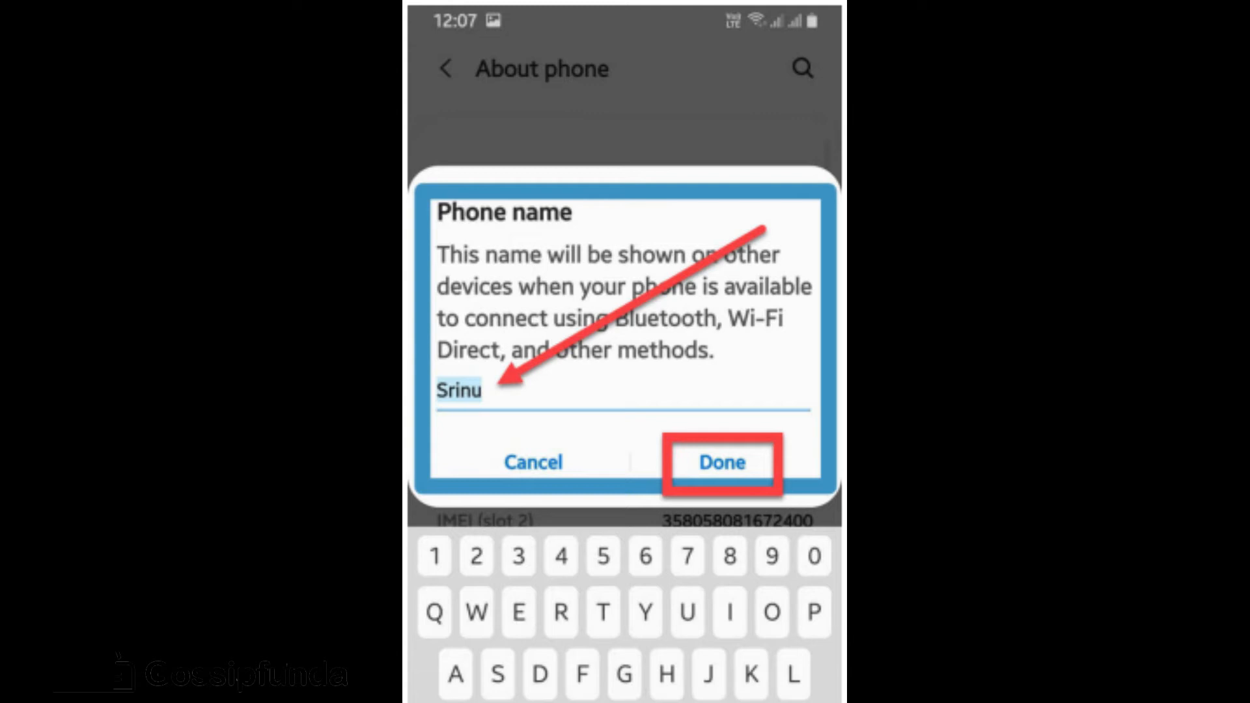
pyautogui.click(719, 463)
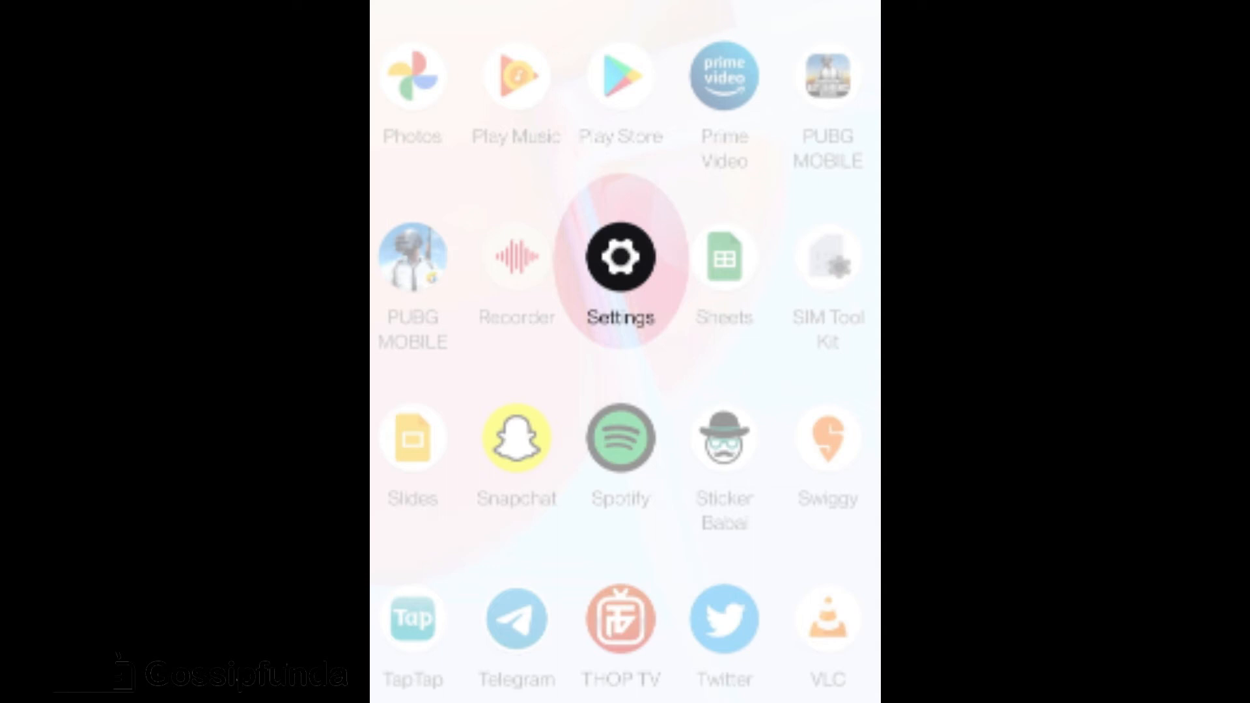
# On the OnePlus, open the Wi-Fi hotspot name OP7 via Wi-Fi & Network and Hotspot and tethering
pyautogui.click(621, 256)
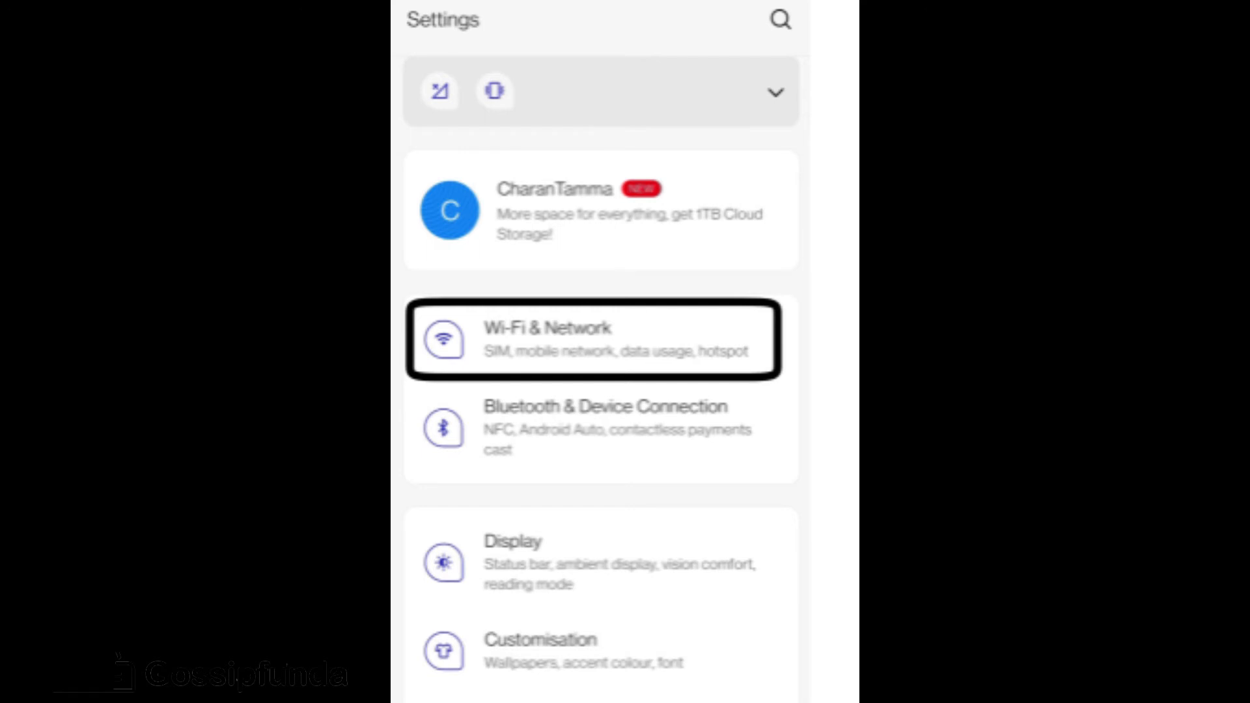
pyautogui.click(598, 339)
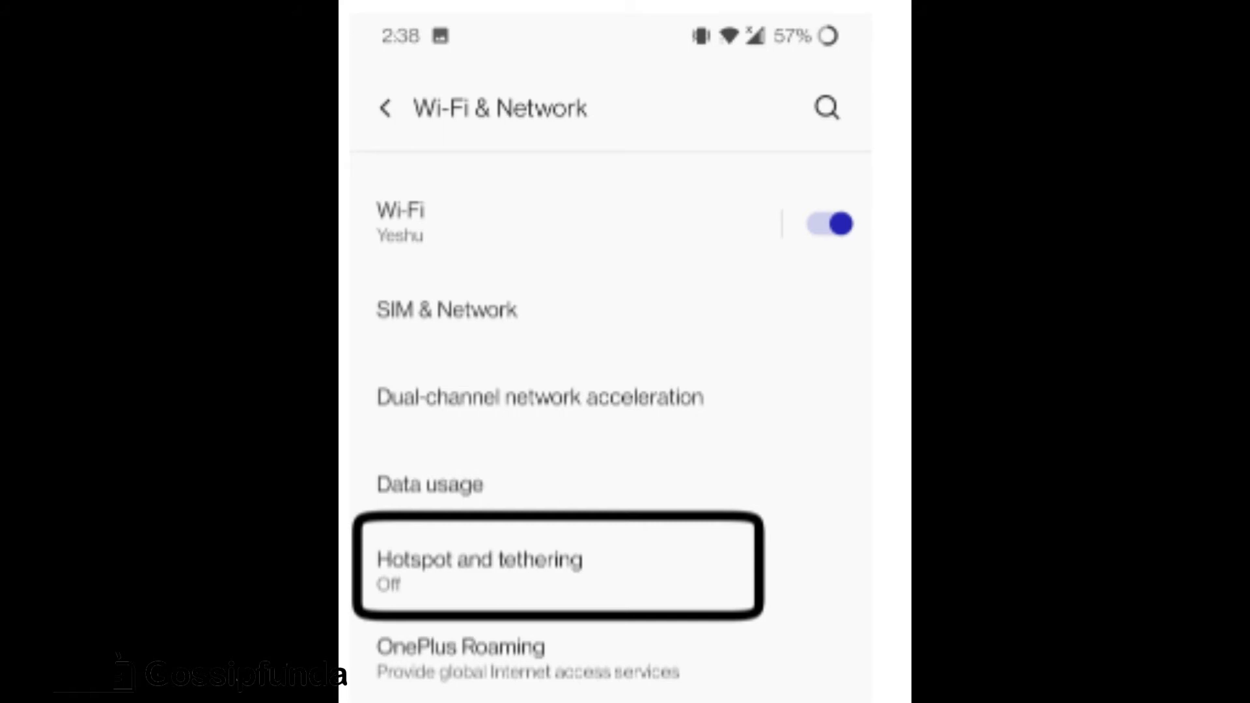
pyautogui.click(479, 566)
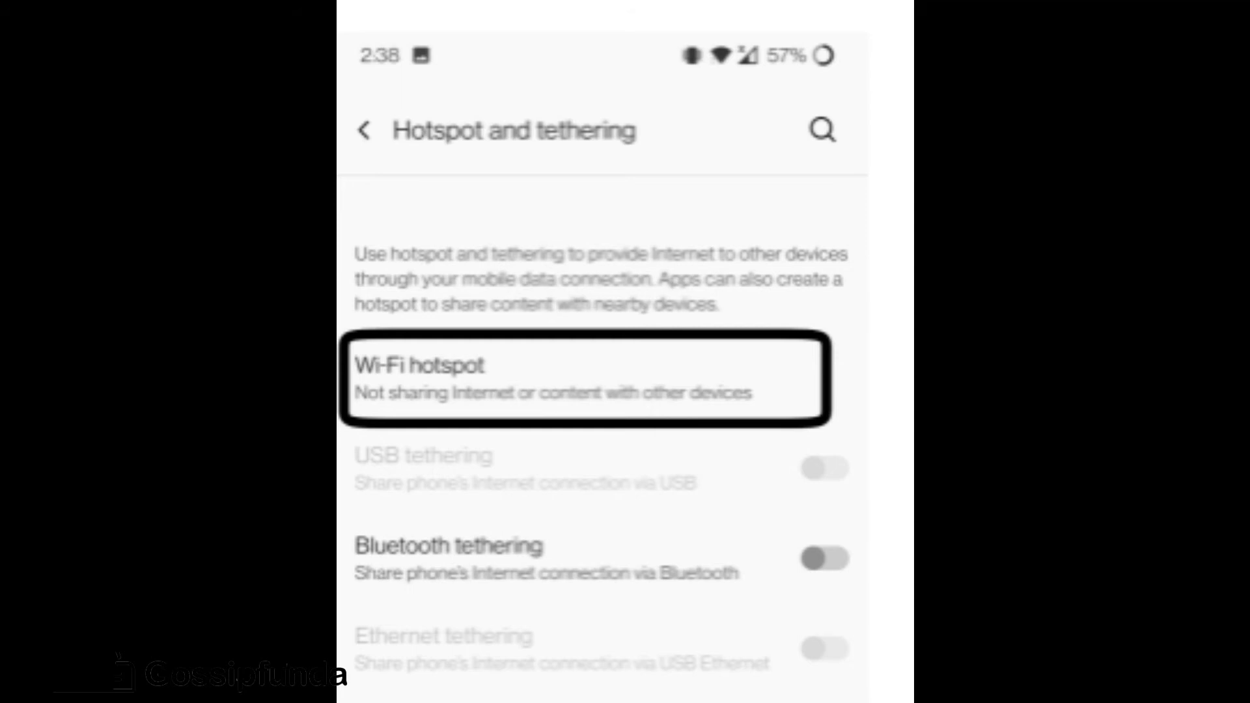
pyautogui.click(586, 378)
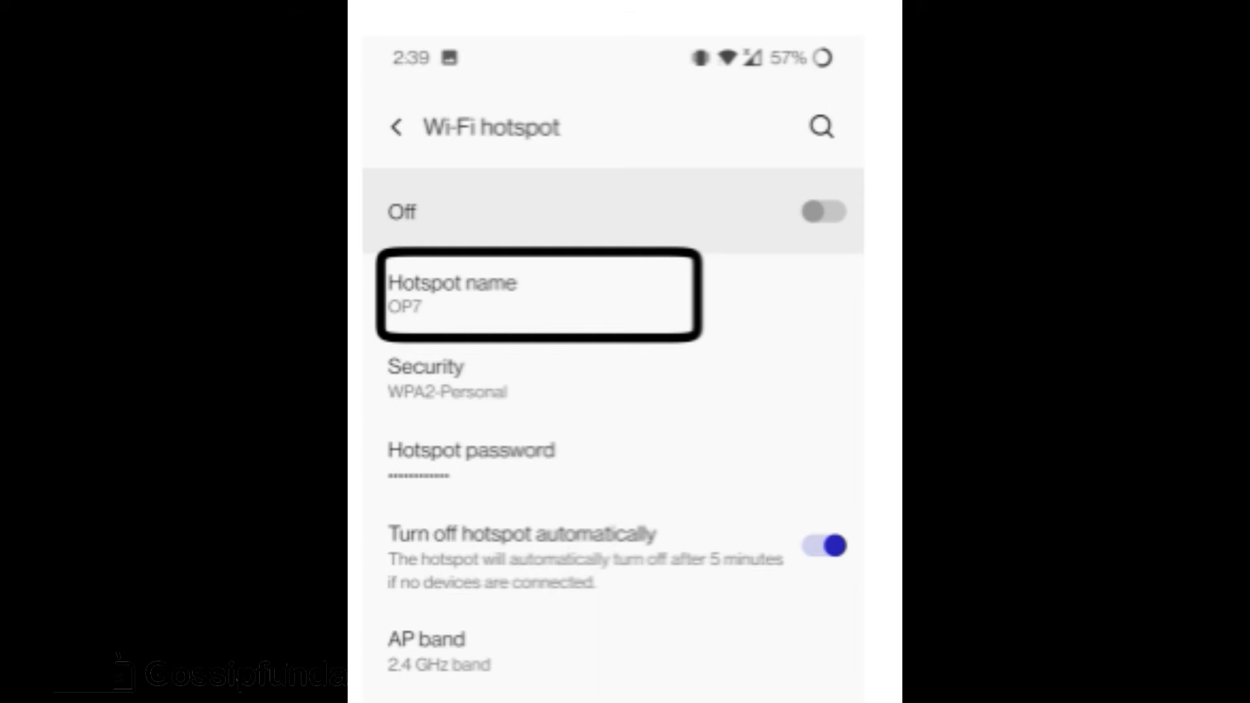
pyautogui.click(537, 295)
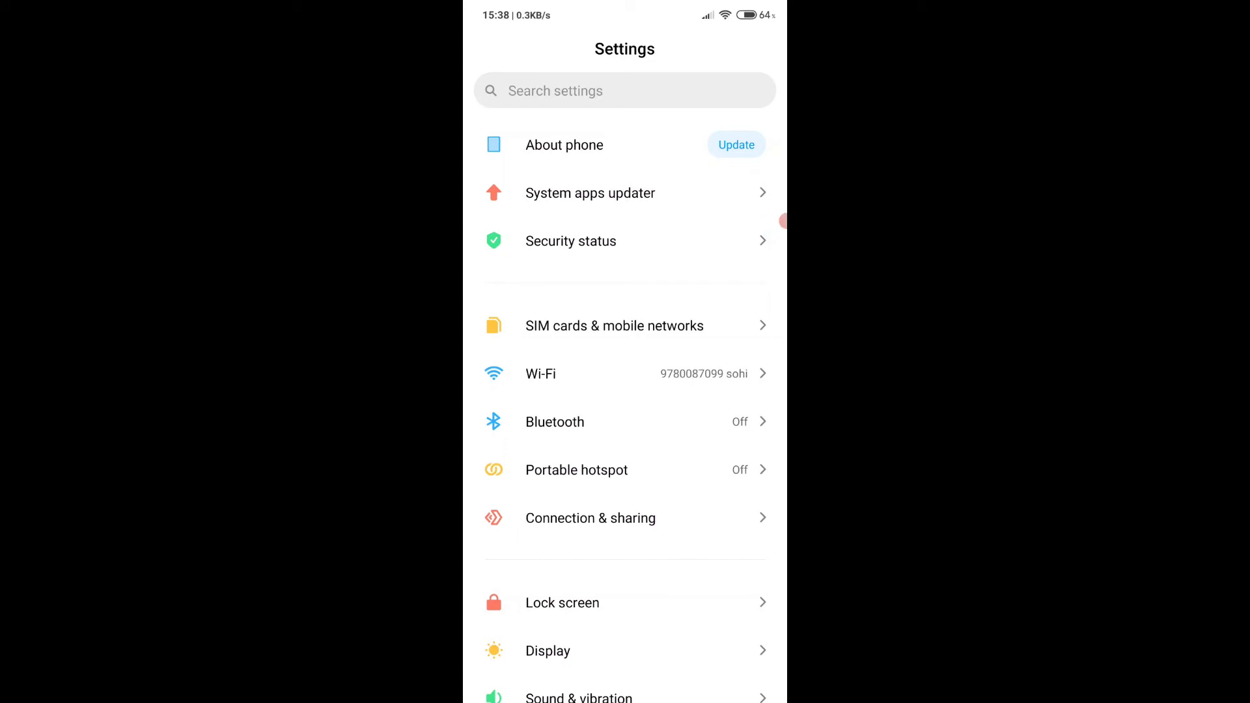
# Open the MIUI SIM card settings and start editing the SIM name 'Idea'
pyautogui.click(614, 325)
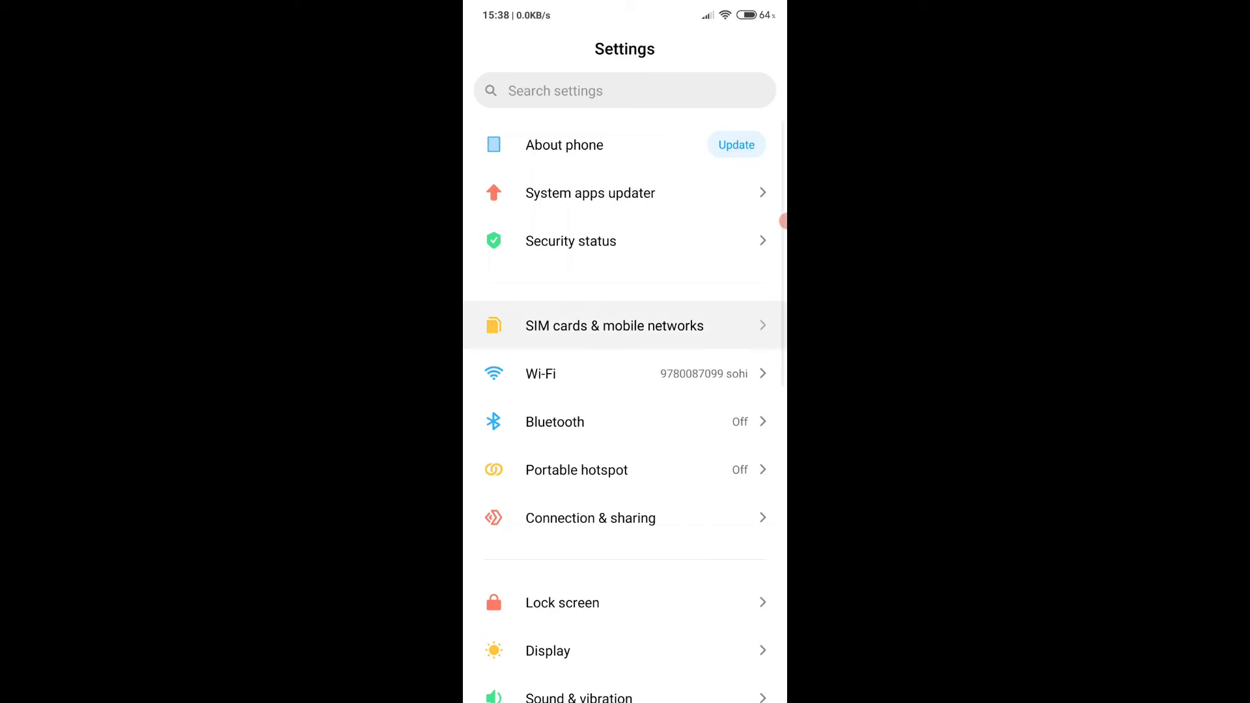
pyautogui.click(614, 326)
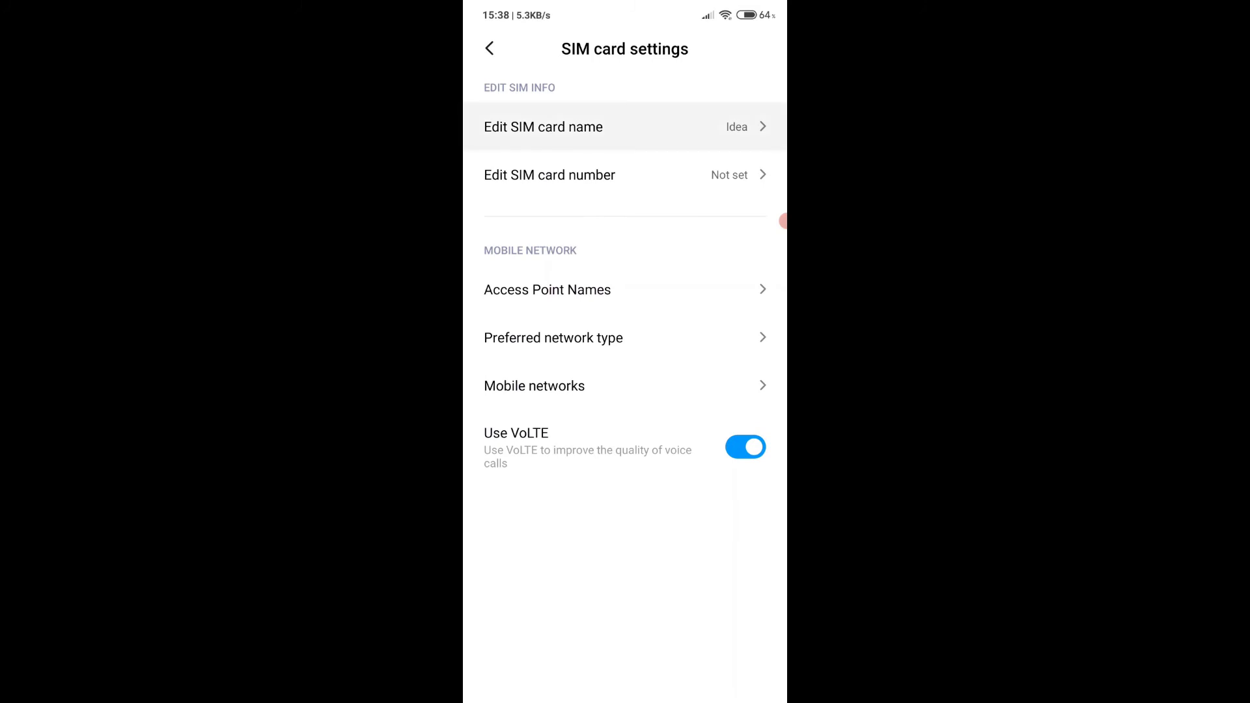
pyautogui.click(543, 127)
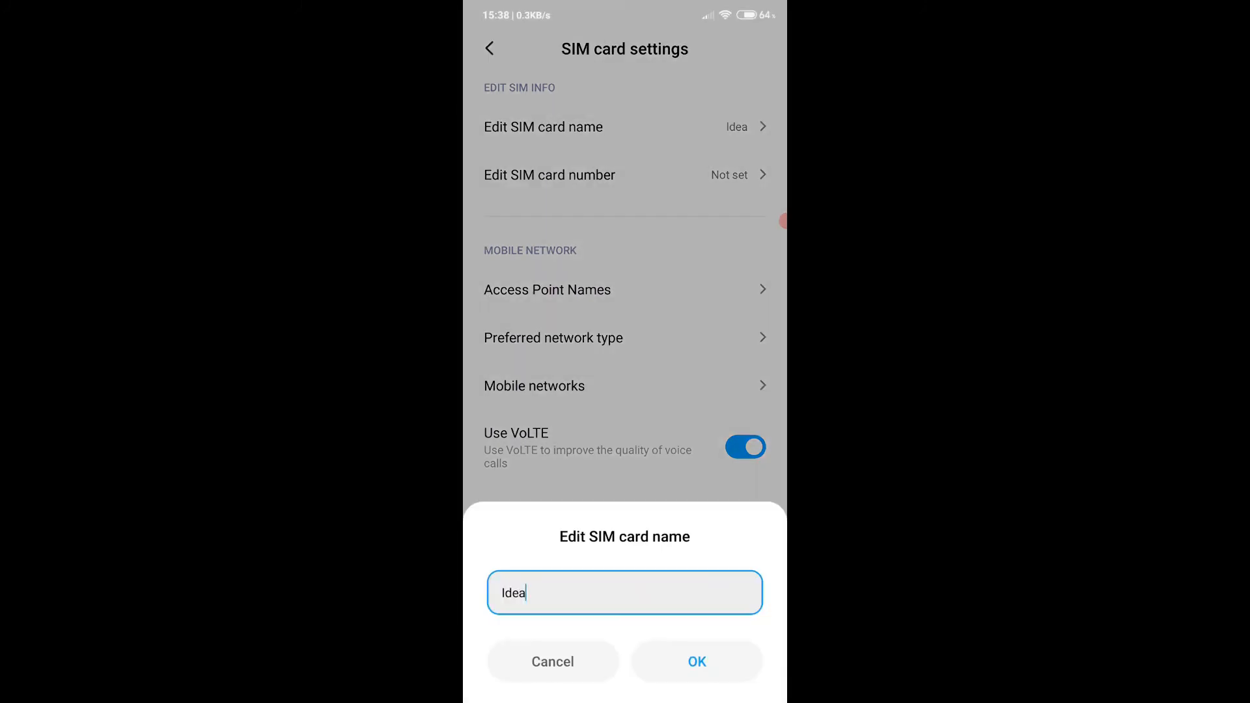
pyautogui.write('g')
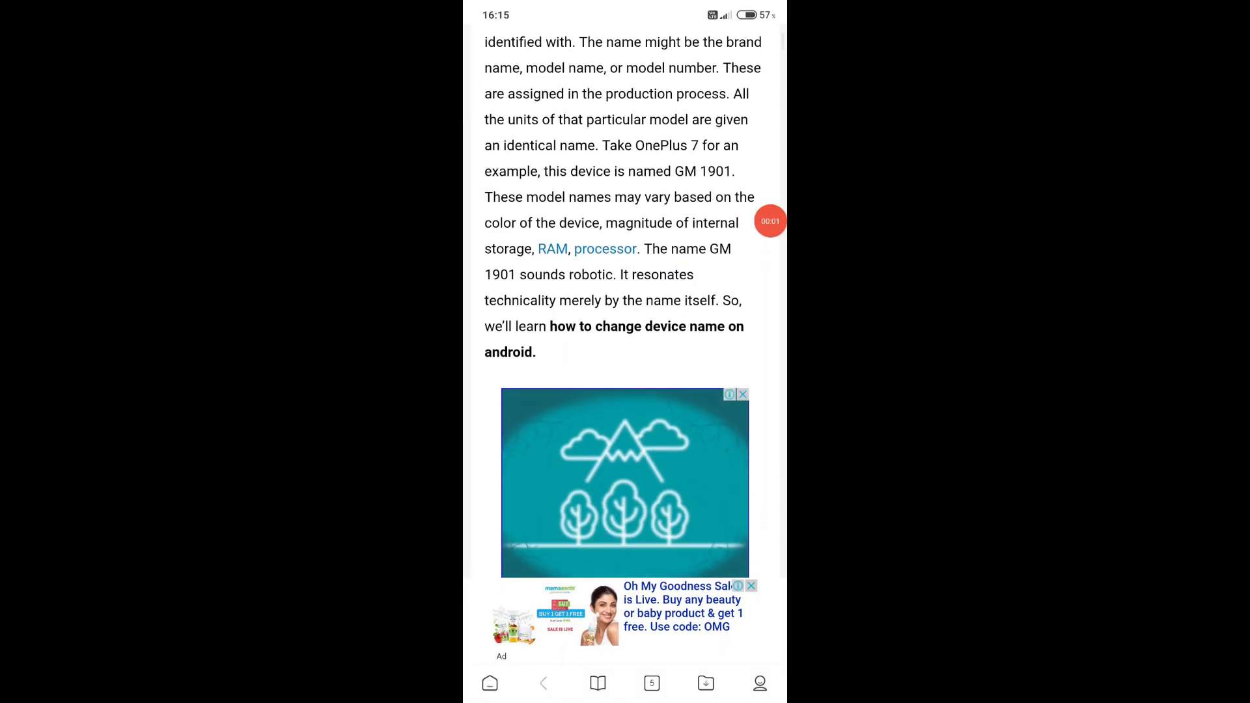
# Scroll the article past the device-name sections to 'Changing Wi-Fi hotspot name in OnePlus'
pyautogui.scroll(-3)
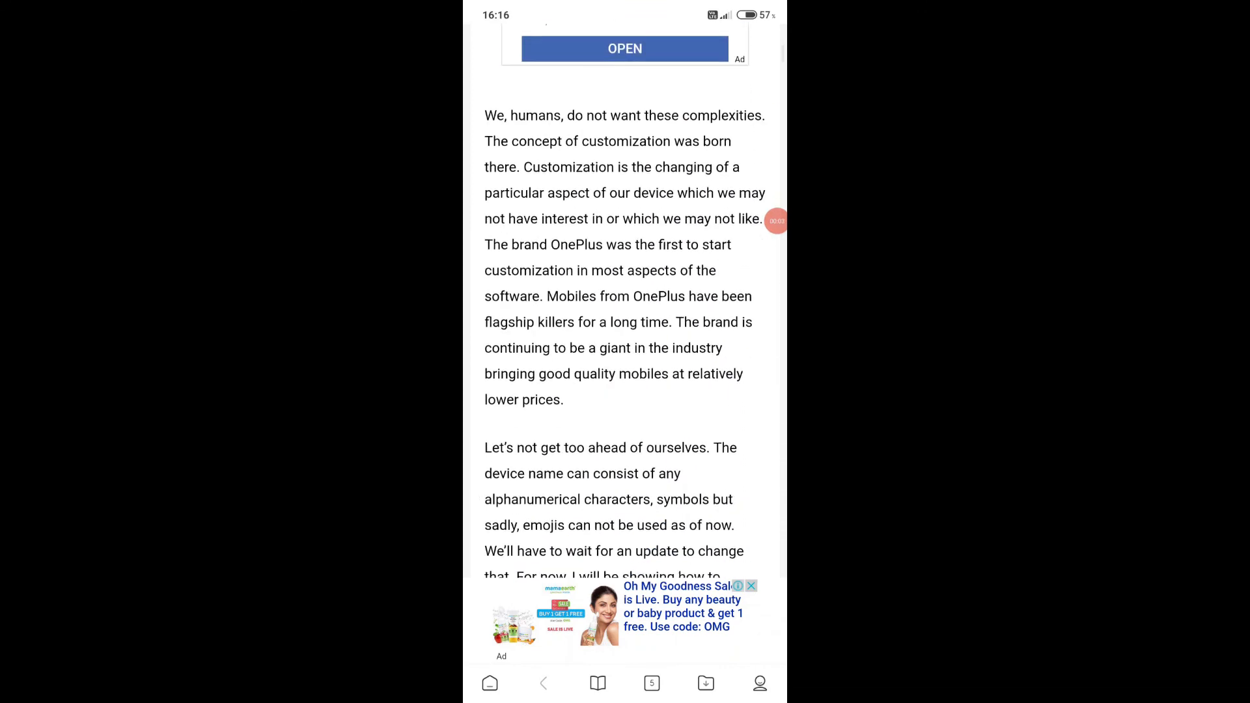
pyautogui.scroll(-3)
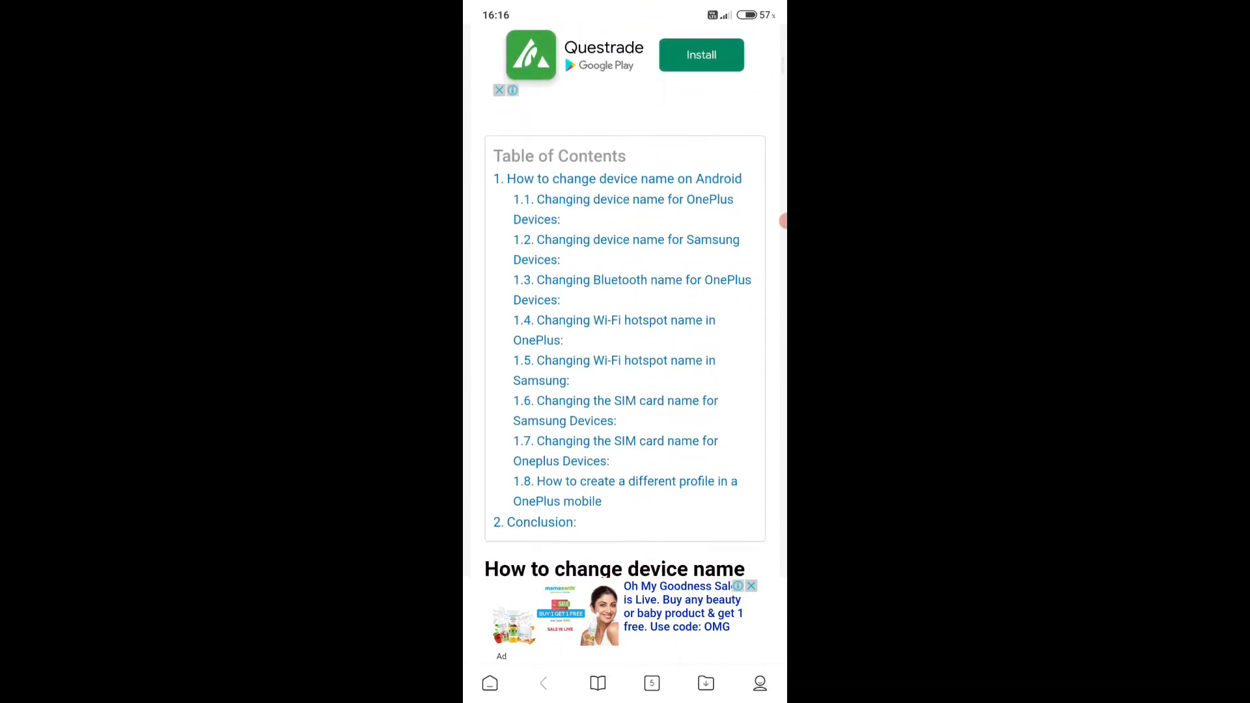
pyautogui.scroll(-3)
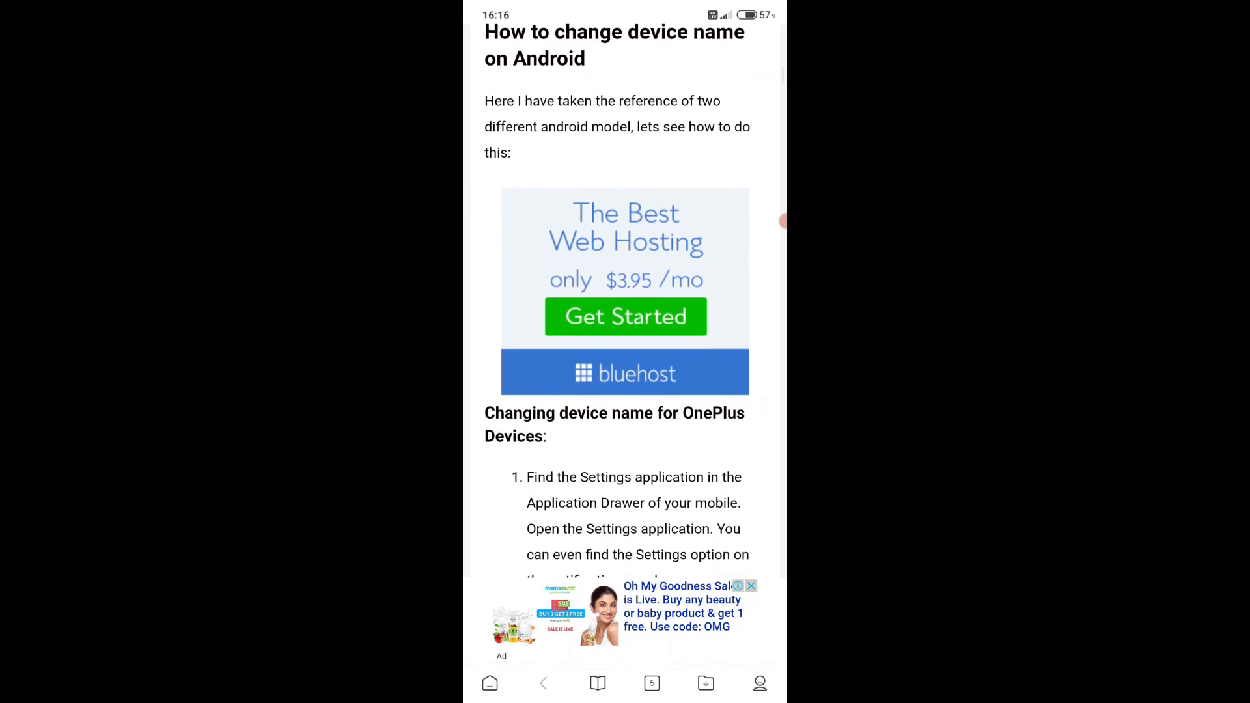
pyautogui.scroll(-3)
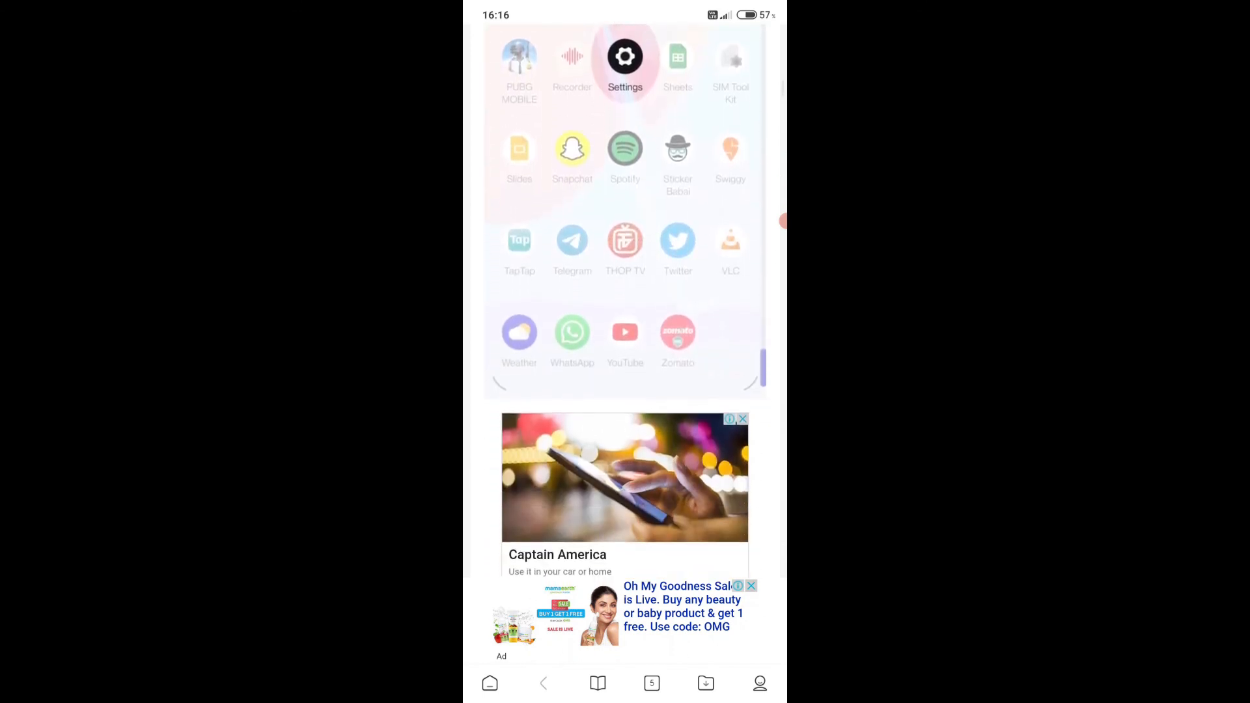
pyautogui.scroll(-3)
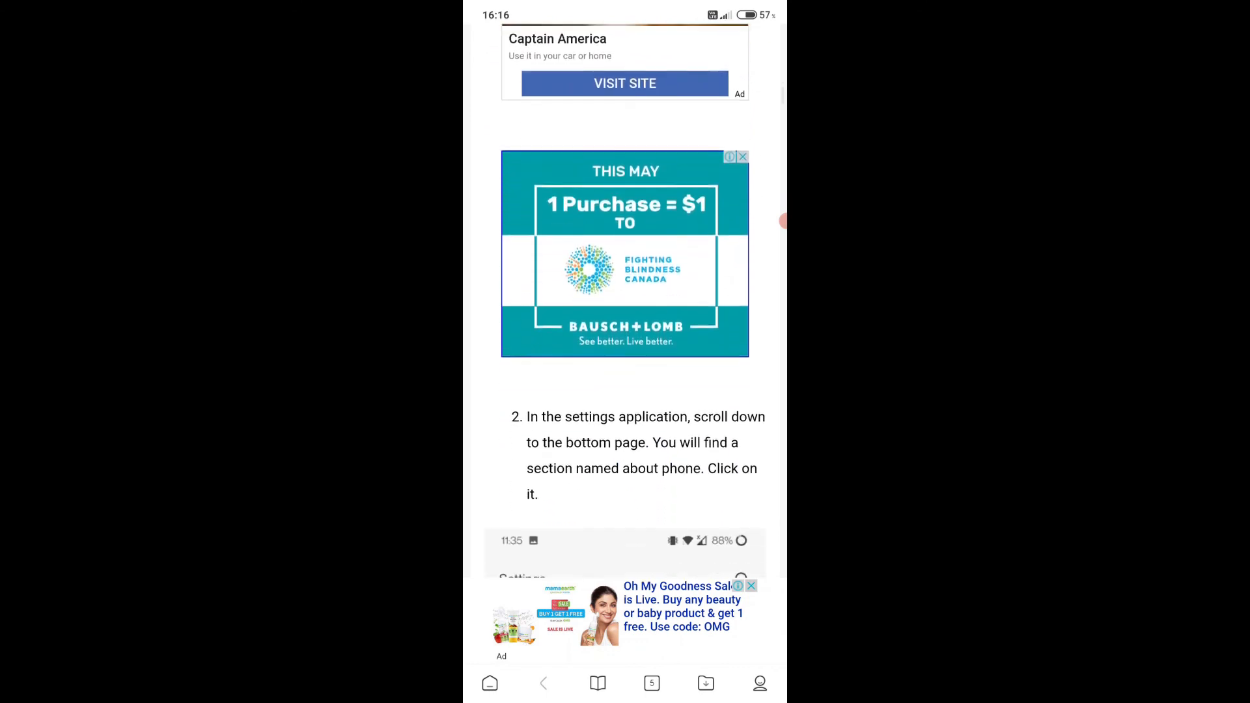
pyautogui.scroll(-3)
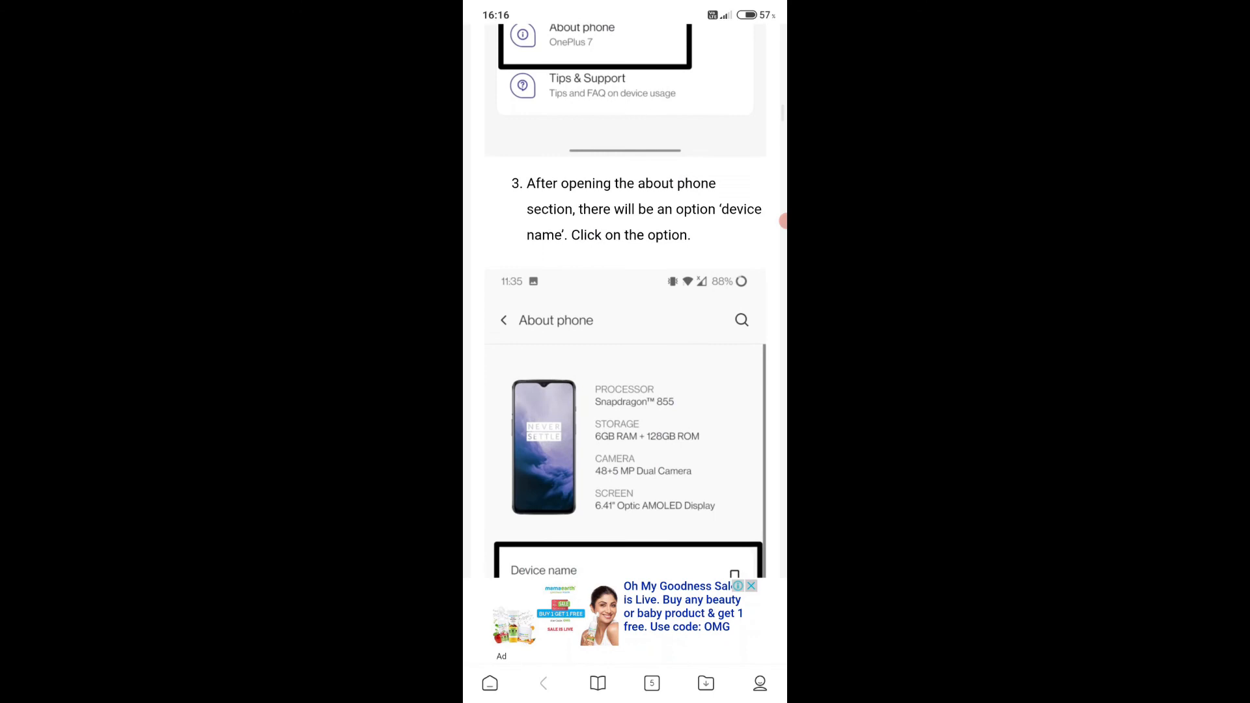
pyautogui.scroll(-3)
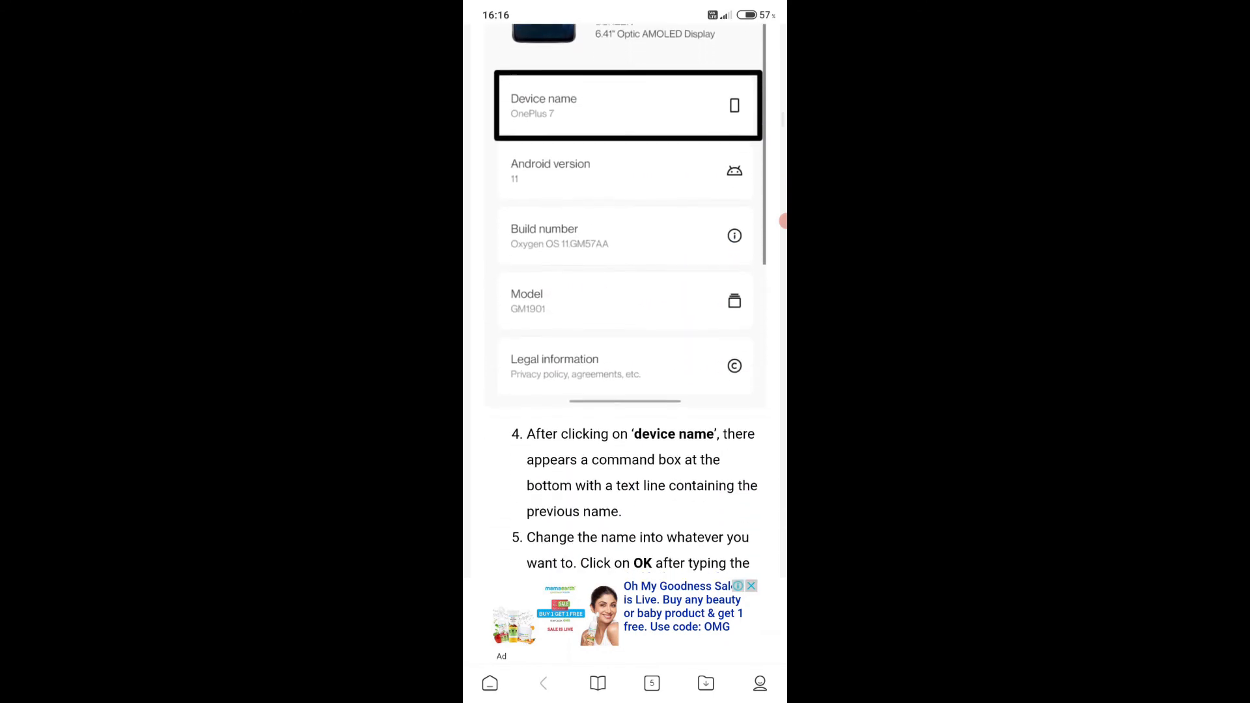
pyautogui.scroll(-3)
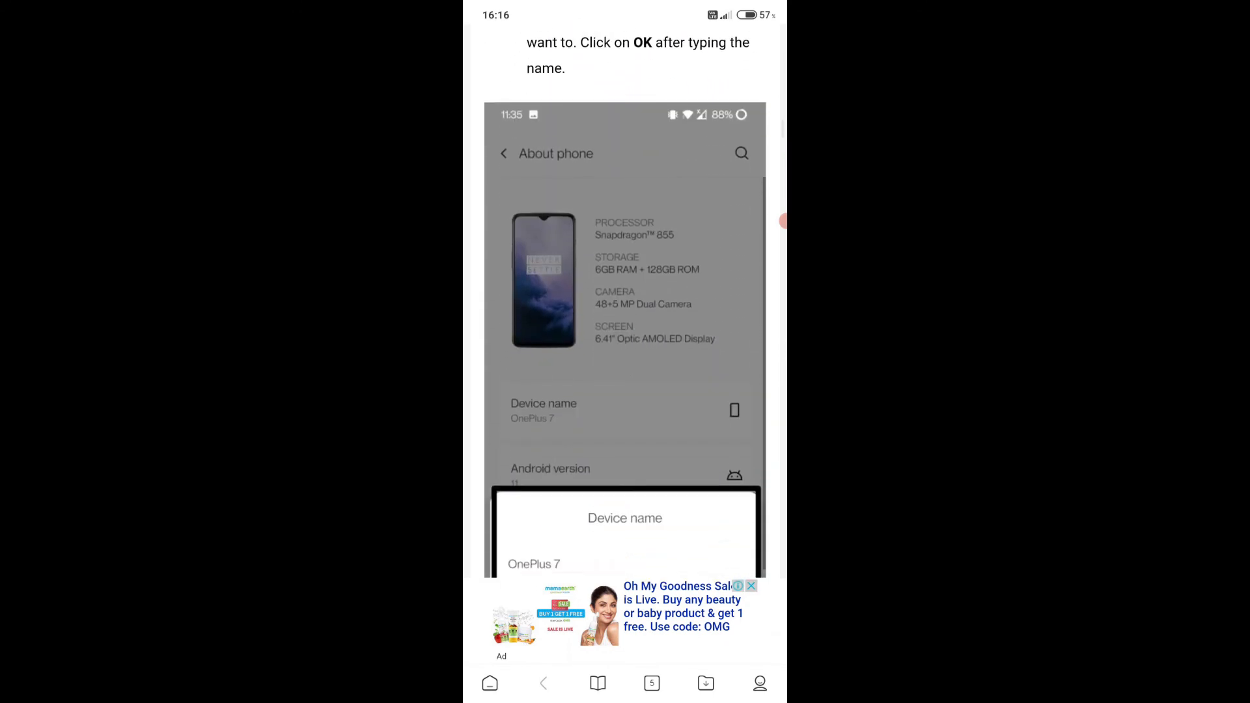
pyautogui.scroll(-3)
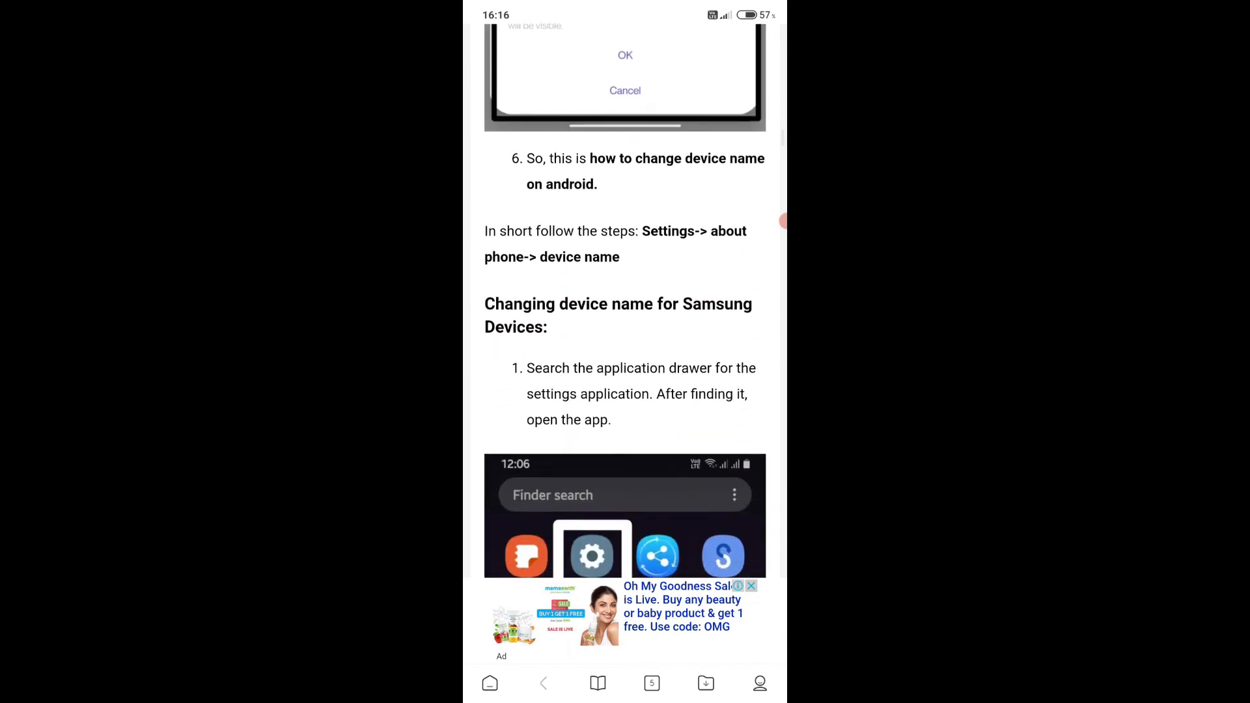
pyautogui.scroll(-3)
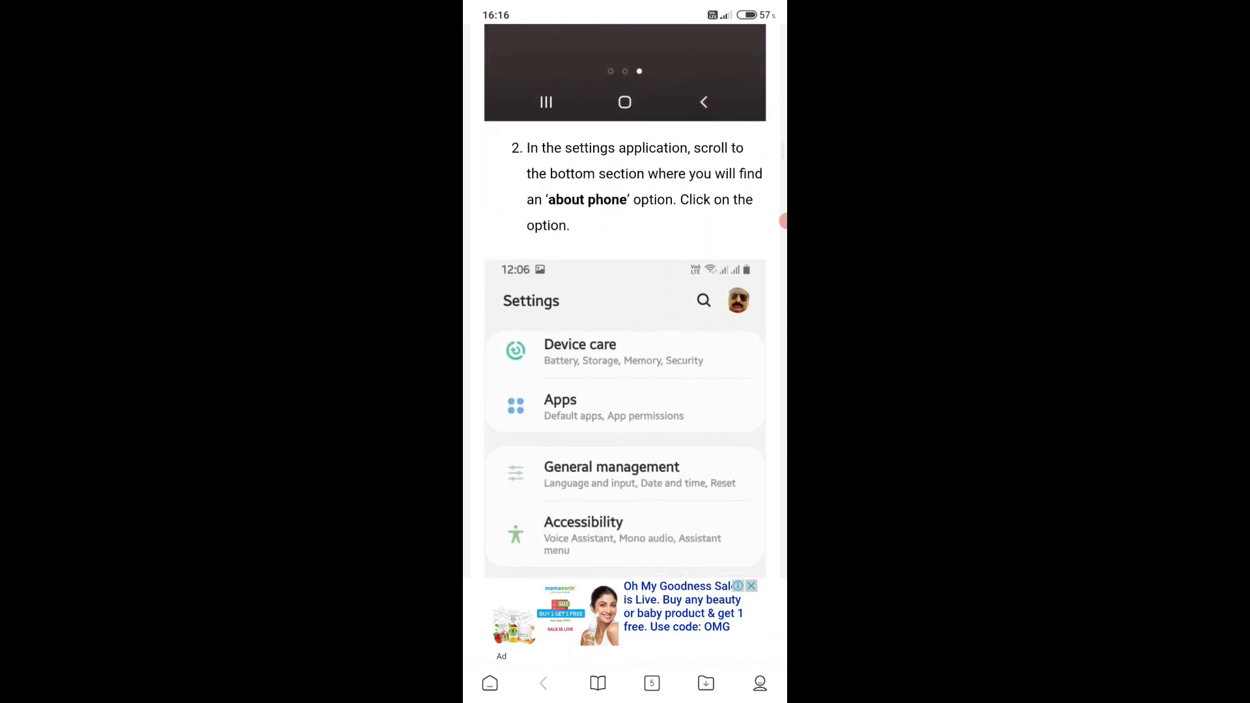
pyautogui.scroll(-3)
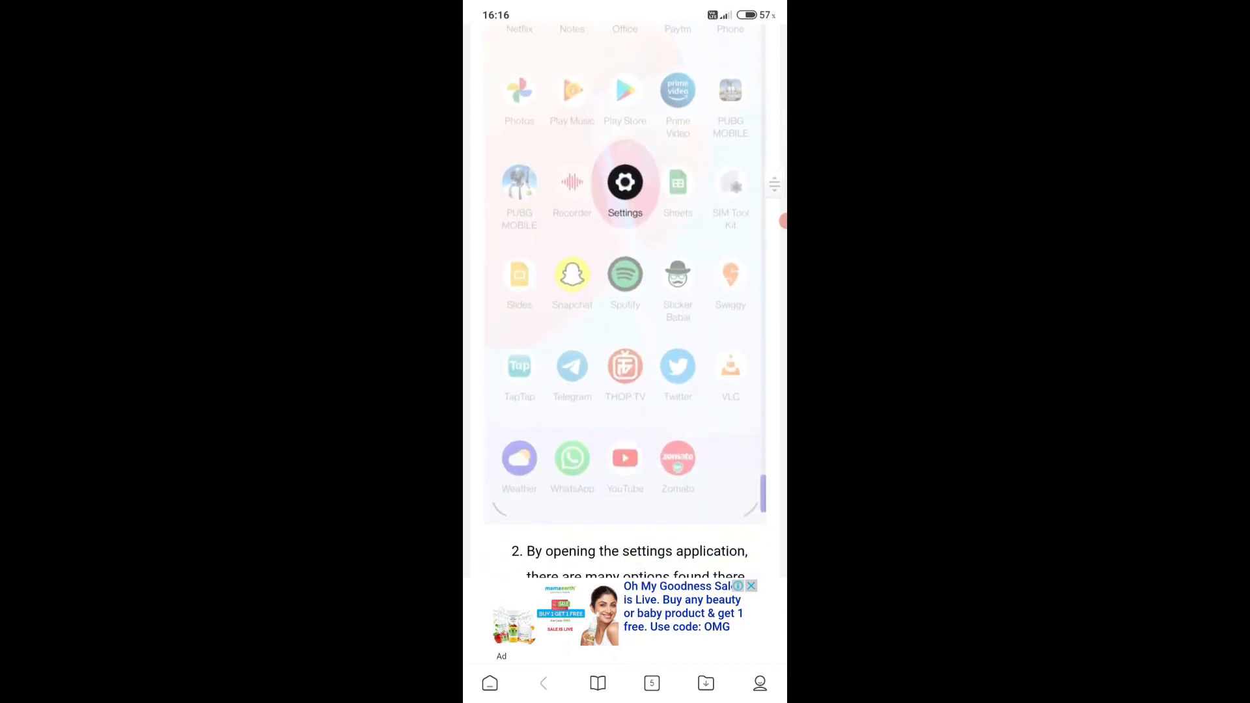
pyautogui.scroll(-3)
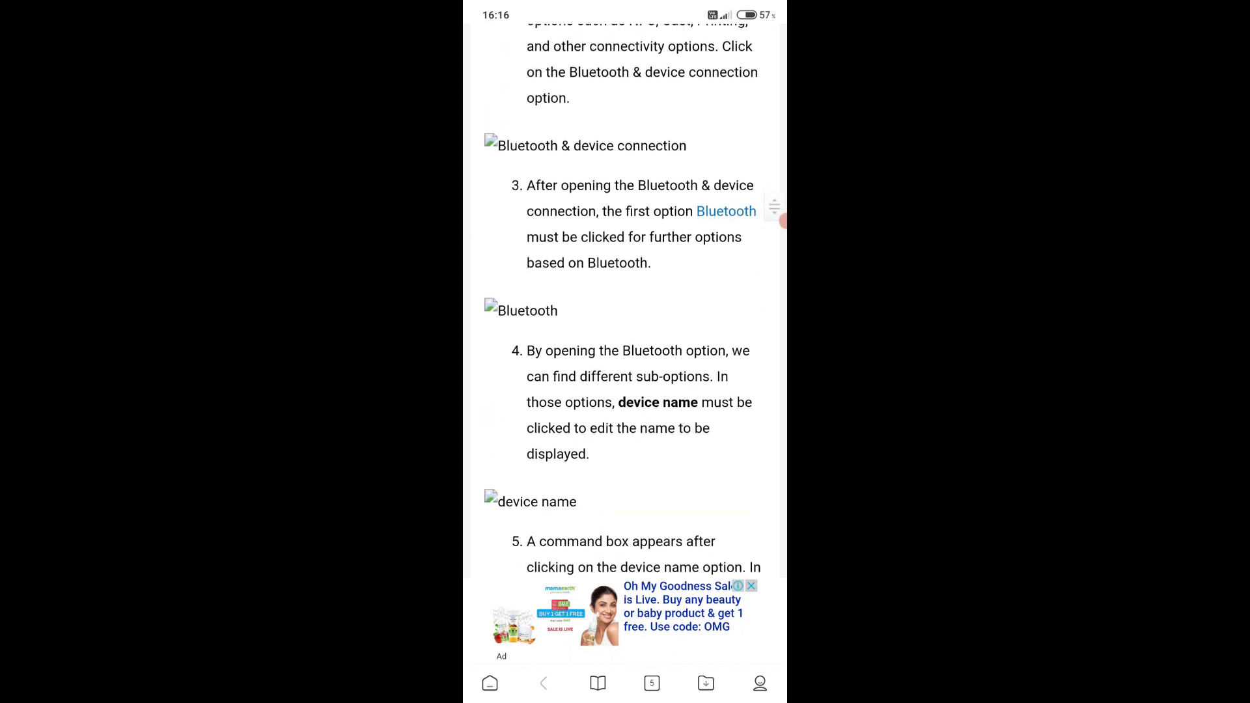
pyautogui.scroll(-3)
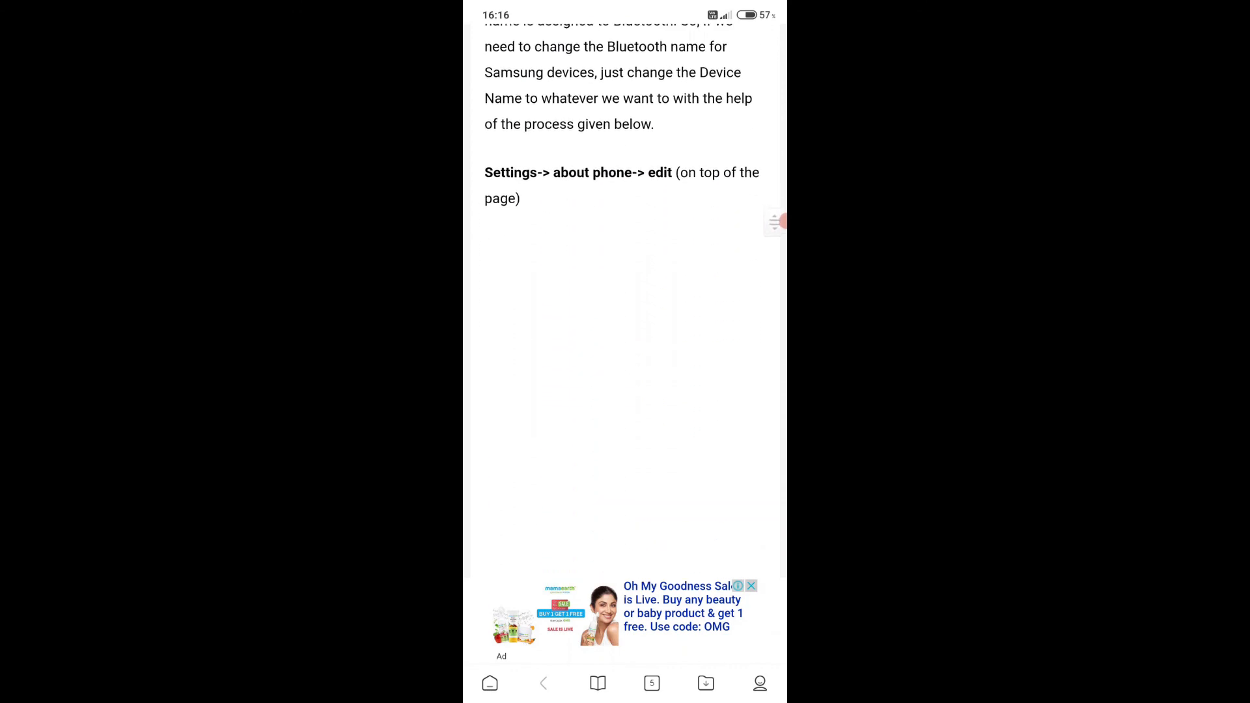
pyautogui.scroll(-3)
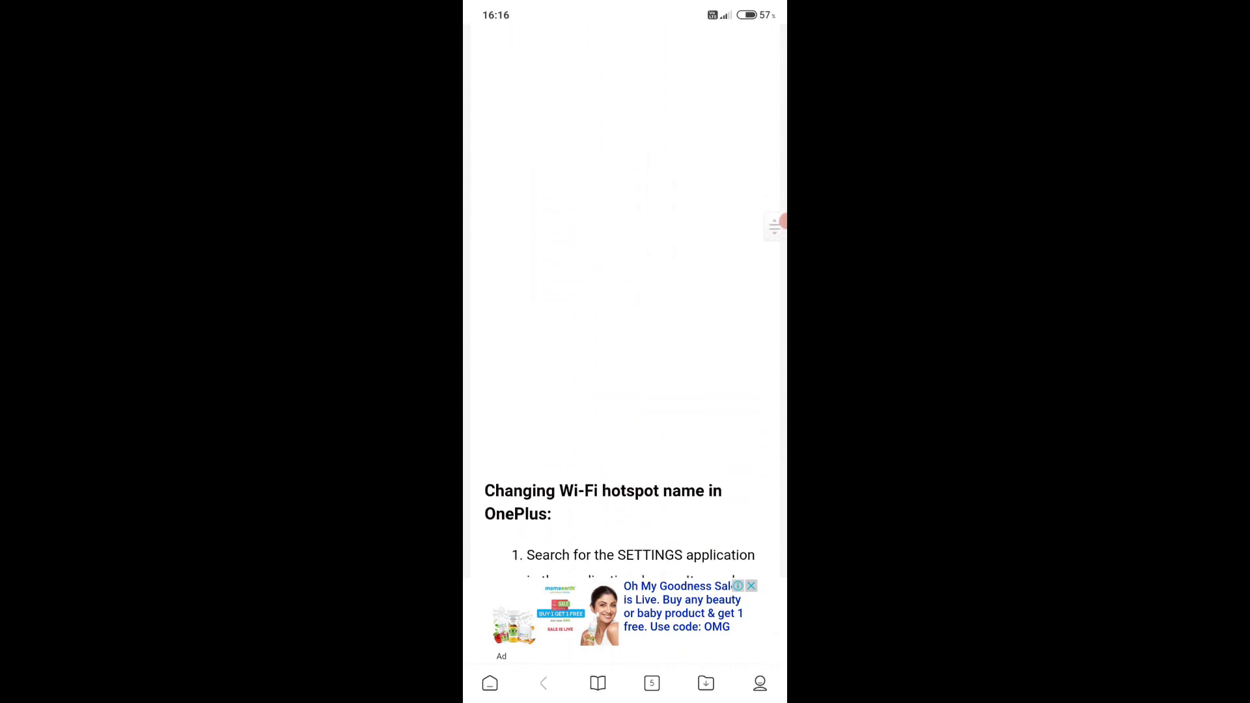